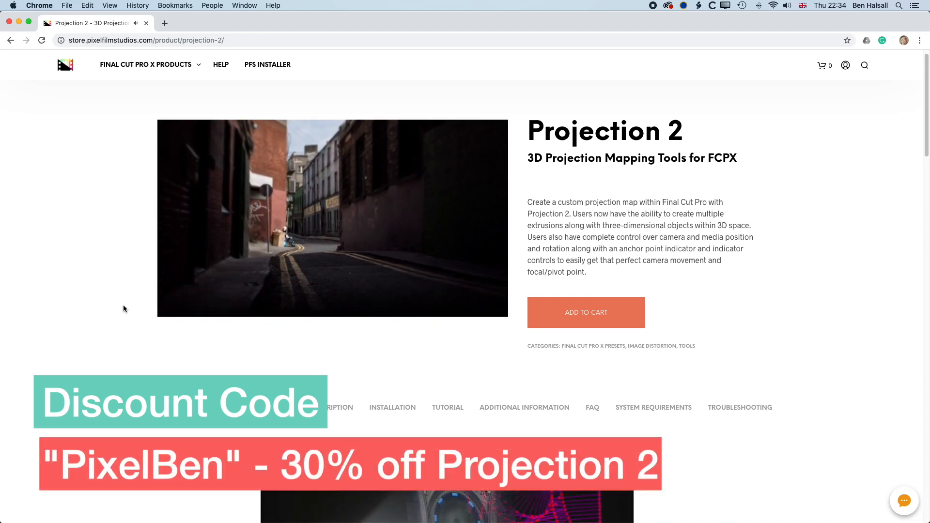
# Step: Add the Projection 2 plugin to the Chrome store cart
pyautogui.click(586, 312)
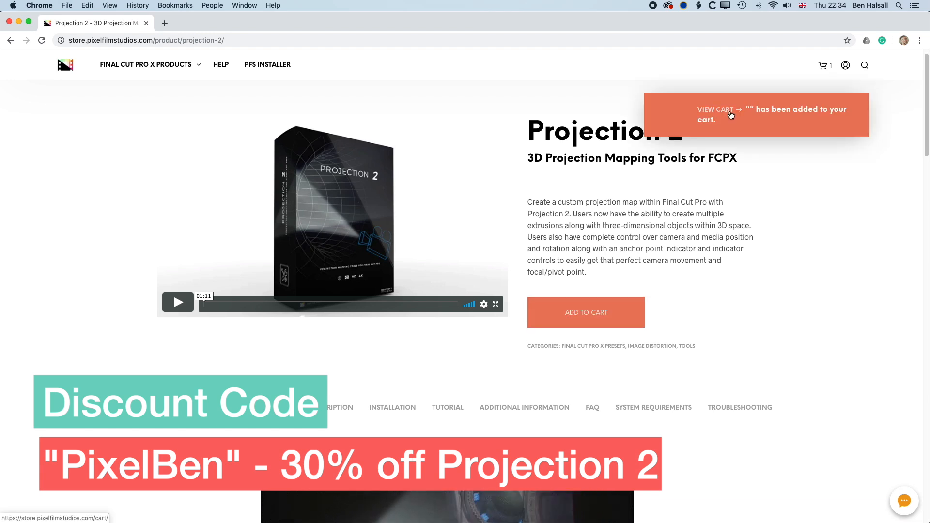
pyautogui.click(715, 110)
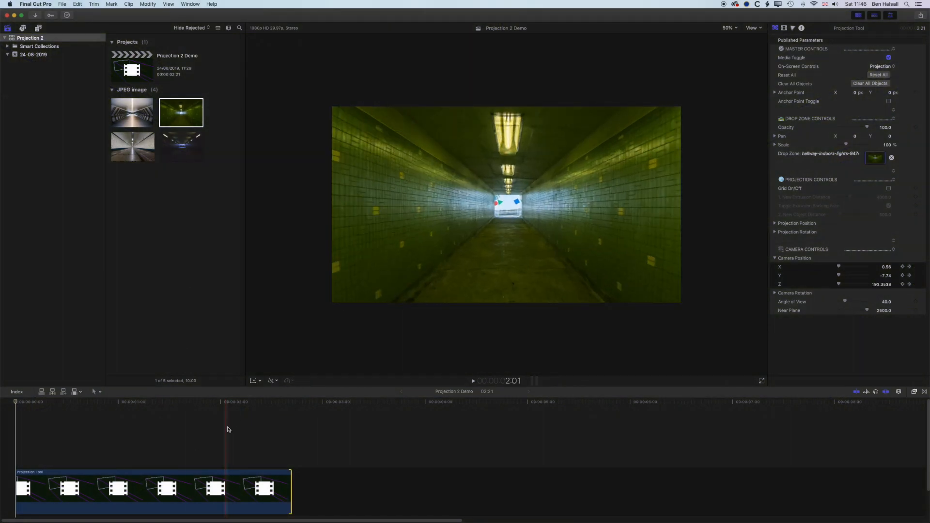
# Step: Switch to the Default workspace and skim the finished tunnel project along the timeline
pyautogui.click(191, 4)
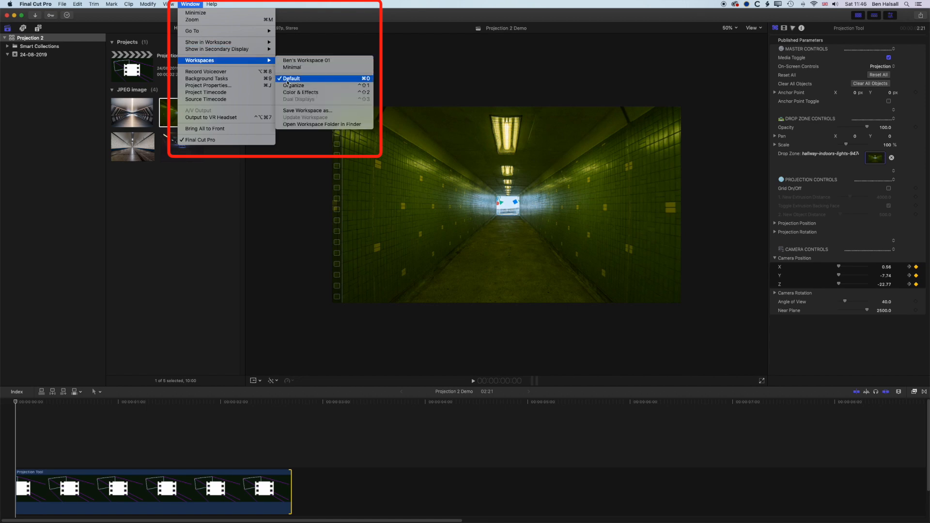
pyautogui.click(290, 79)
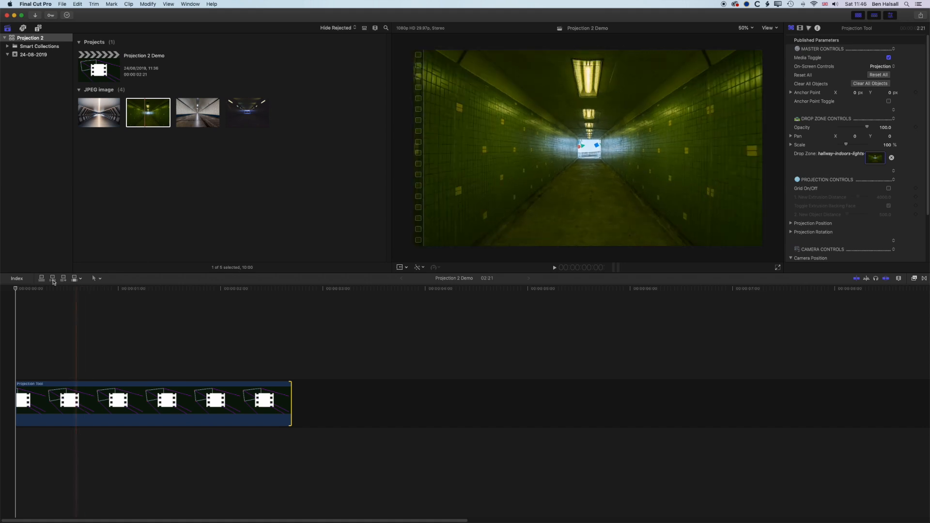
pyautogui.click(112, 289)
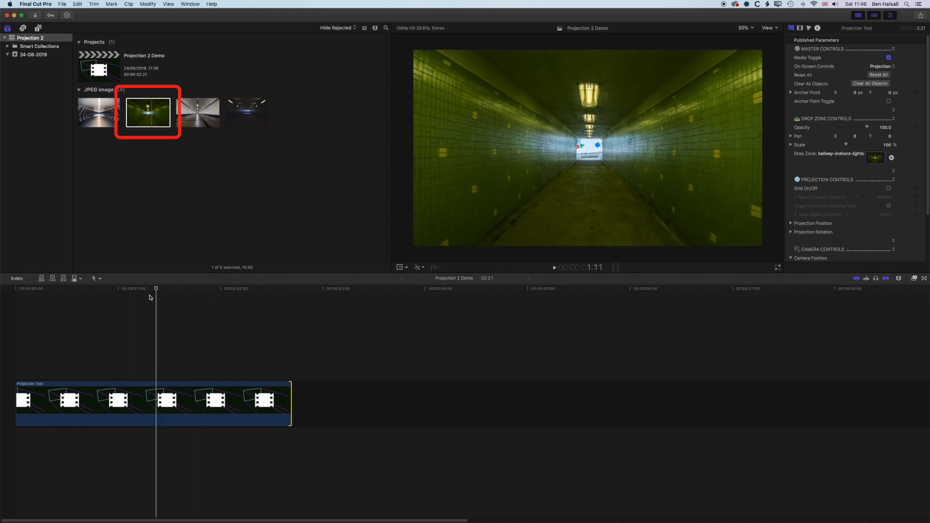
pyautogui.click(97, 289)
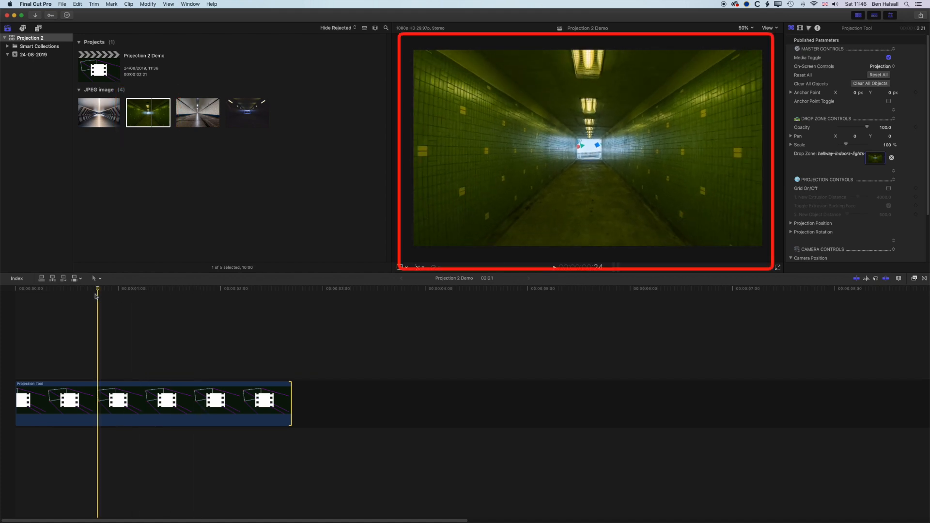
pyautogui.click(165, 289)
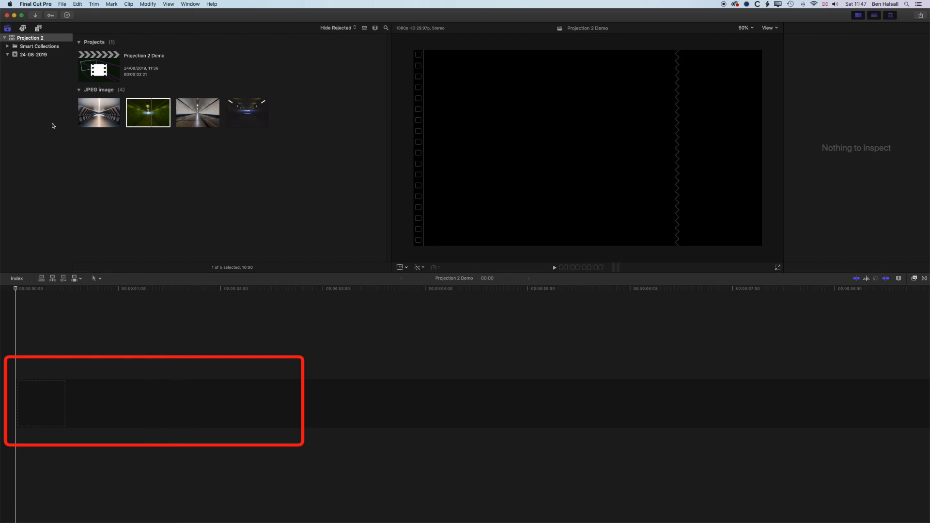
# Step: Show the Generators browser filtered to the Pixel Film Studios – Projection 2 category
pyautogui.click(38, 28)
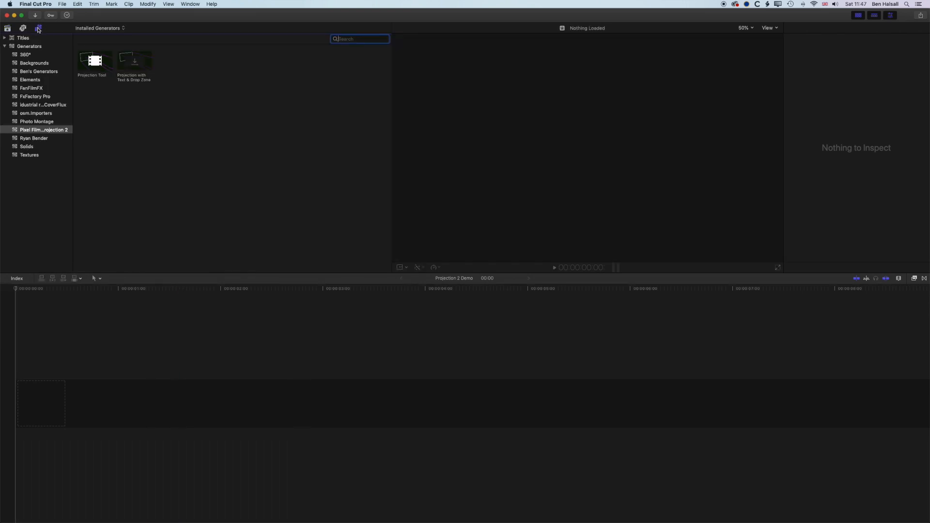
pyautogui.moveTo(38, 28)
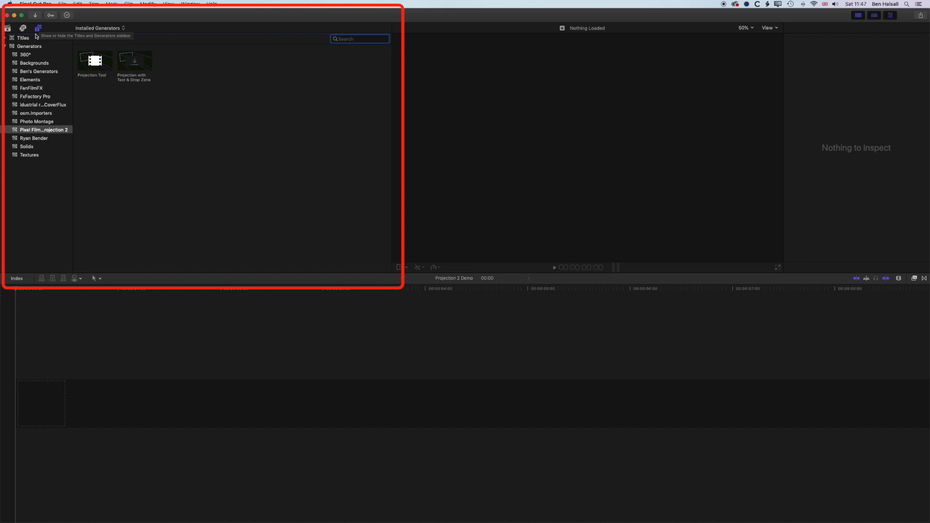
pyautogui.moveTo(9, 46)
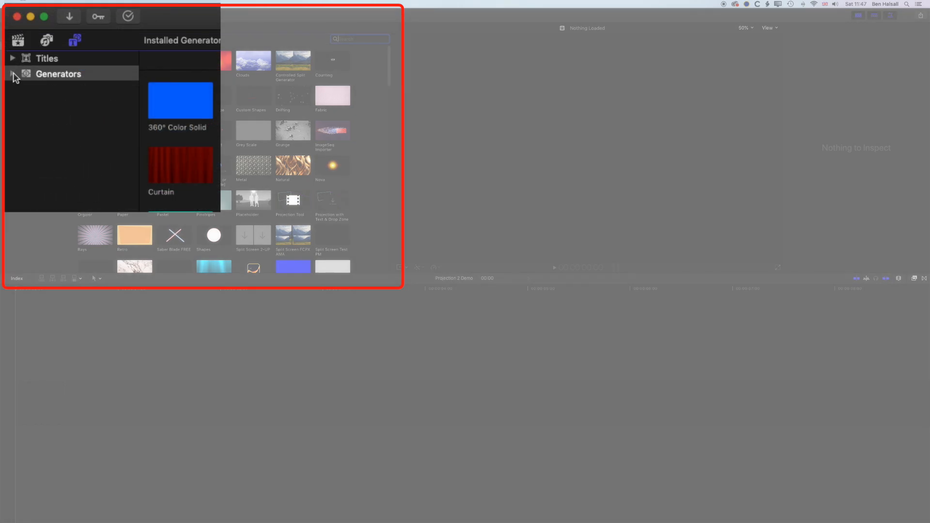
pyautogui.click(12, 72)
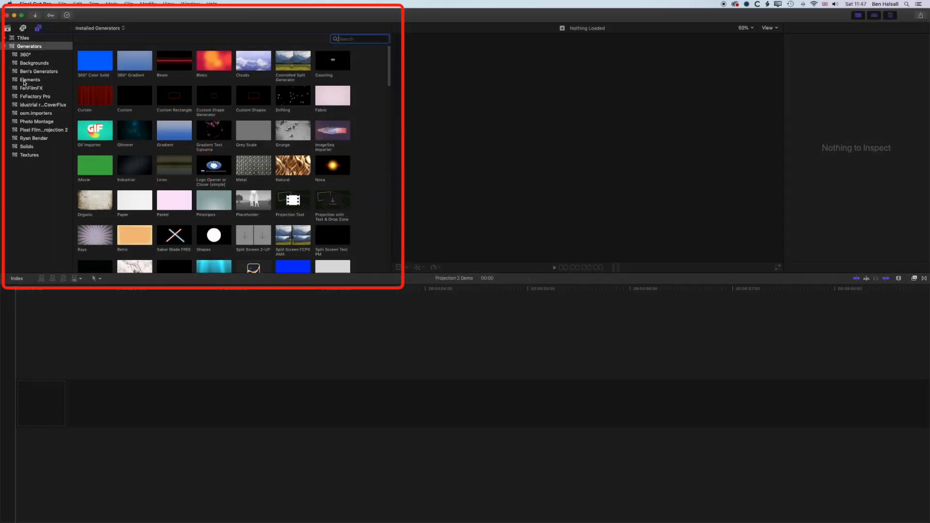
pyautogui.click(44, 129)
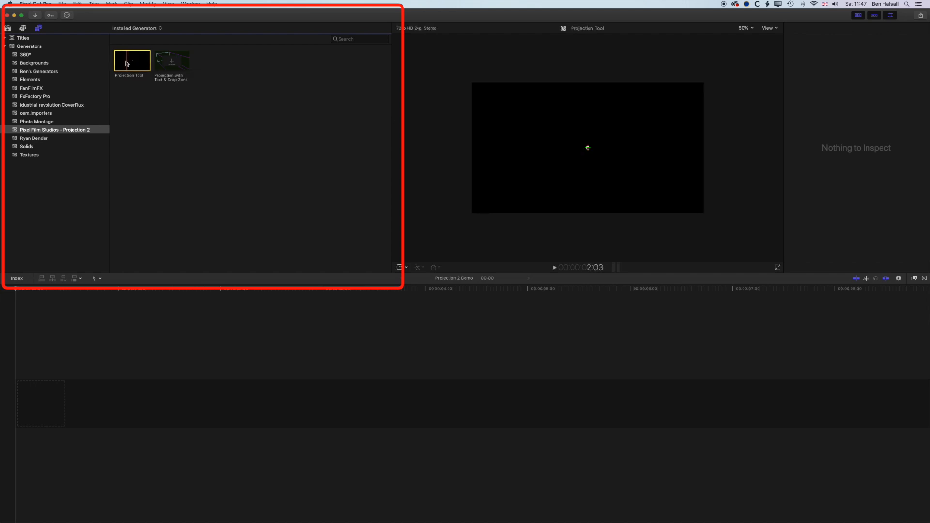
# Step: Add the Projection Tool generator to the timeline and select the new clip
pyautogui.doubleClick(132, 59)
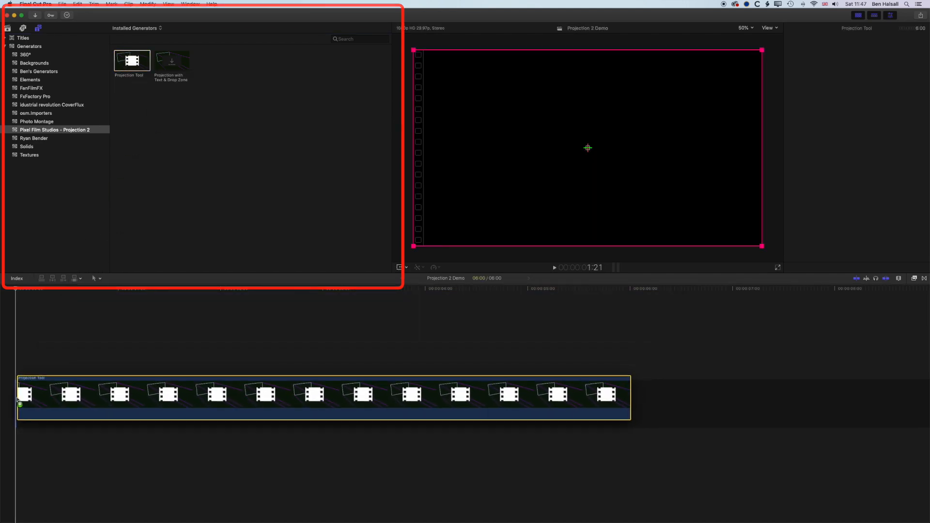
pyautogui.click(818, 28)
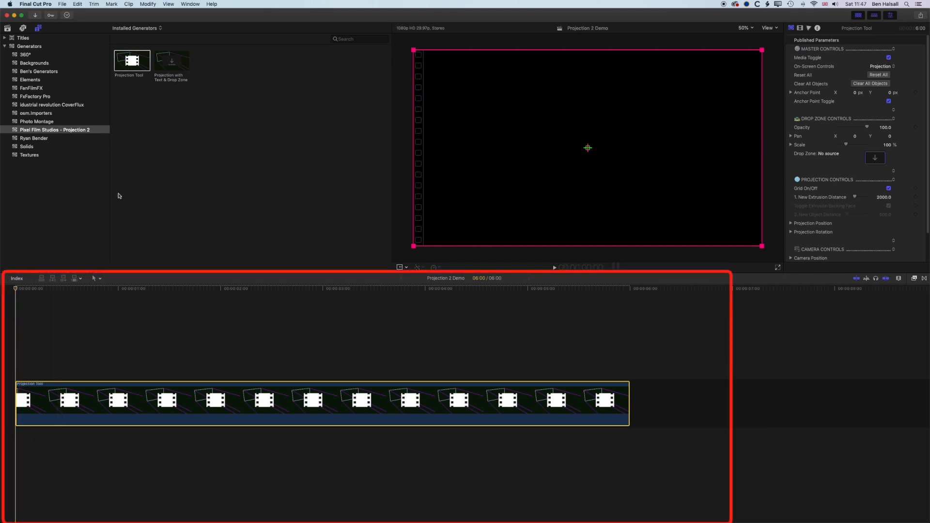
pyautogui.moveTo(423, 88)
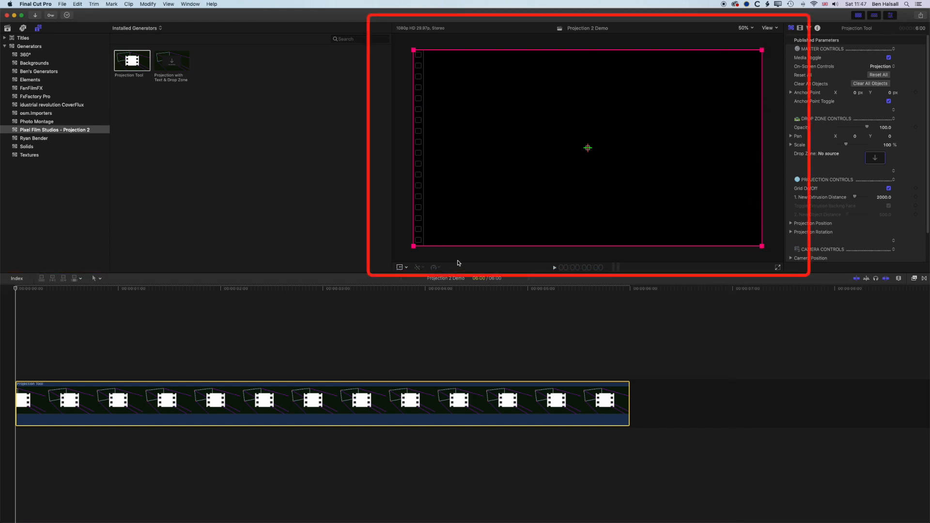
pyautogui.moveTo(729, 27)
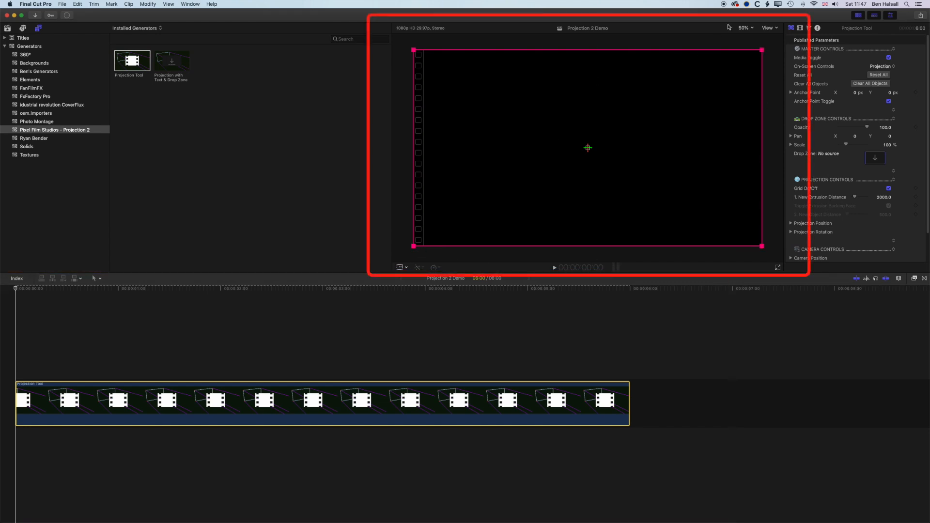
# Step: Set the viewer zoom to Fit, then back to 50%
pyautogui.click(745, 28)
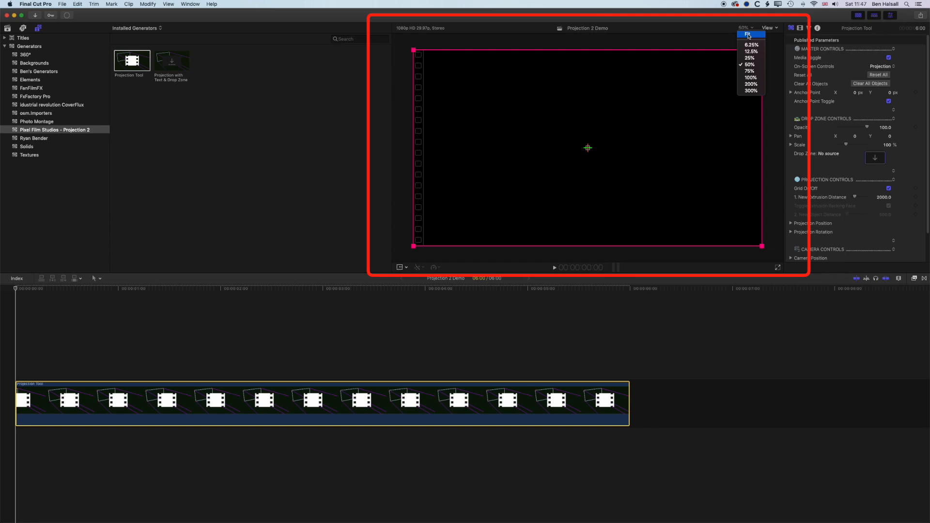
pyautogui.click(749, 34)
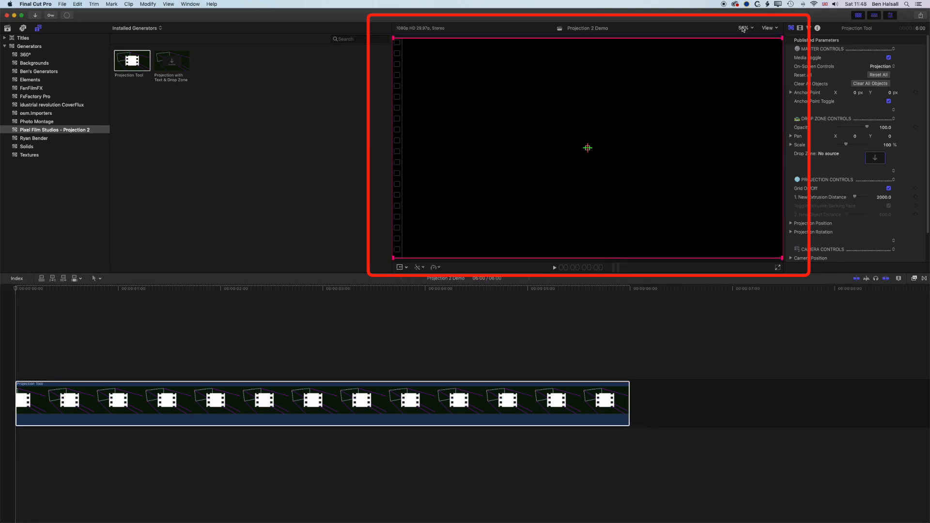
pyautogui.click(745, 27)
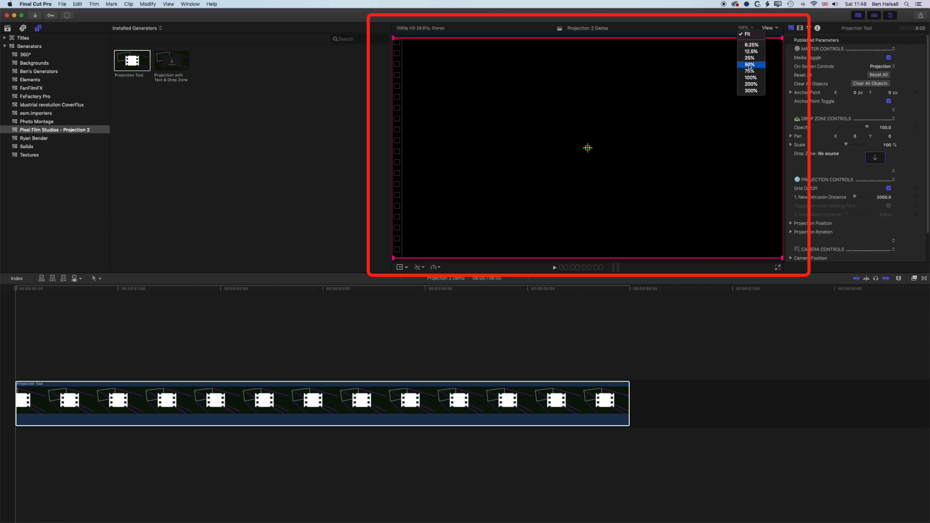
pyautogui.click(749, 64)
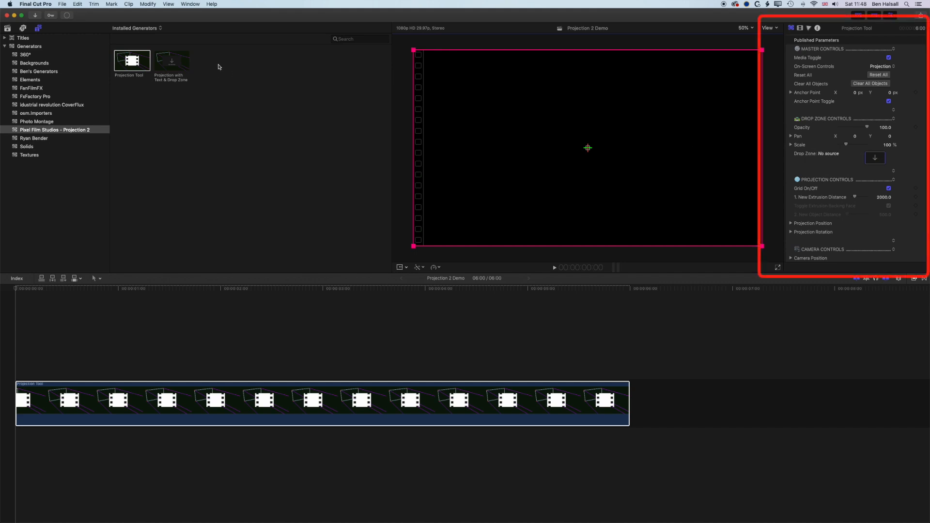
# Step: Bring up the window layout options while the Projection Tool clip is selected
pyautogui.click(189, 4)
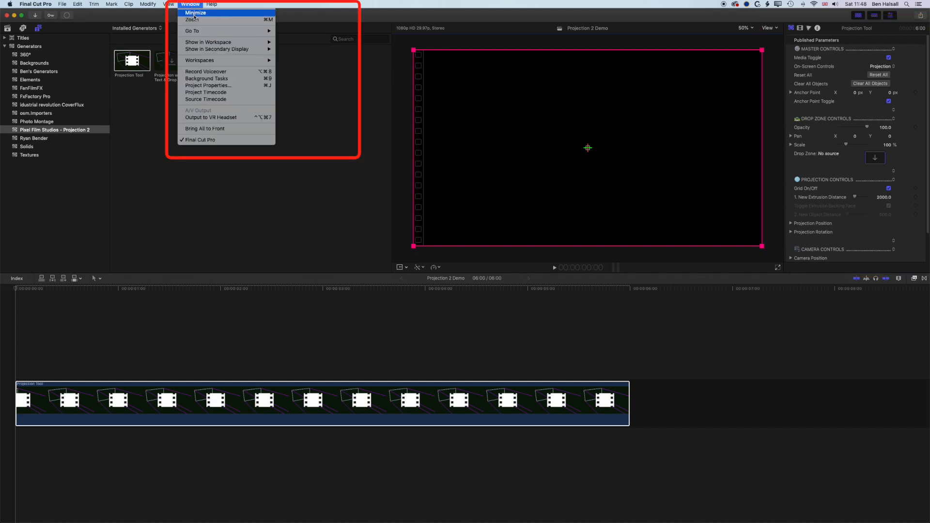
pyautogui.moveTo(208, 41)
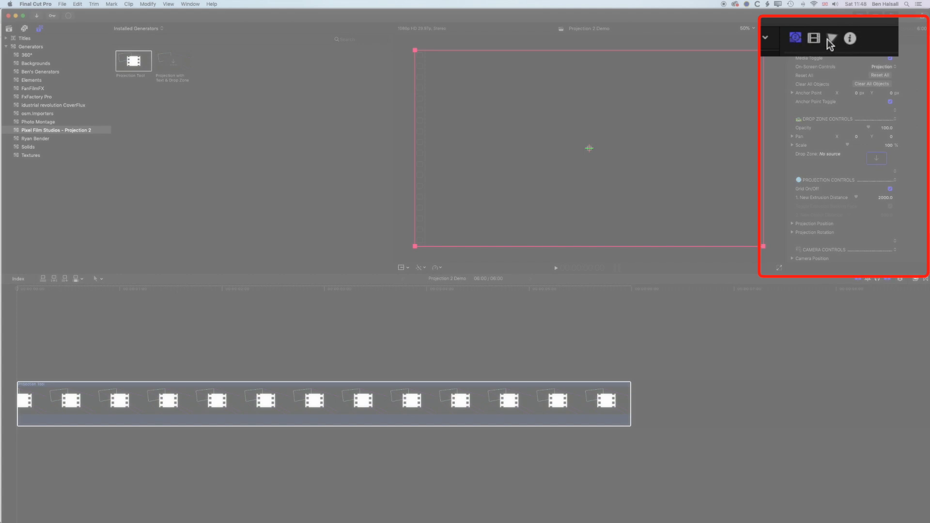
pyautogui.moveTo(797, 46)
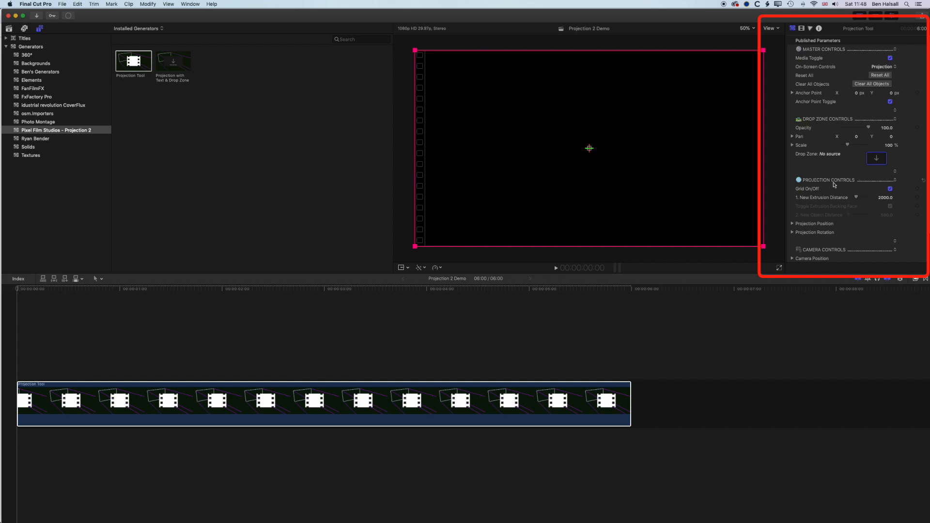
pyautogui.moveTo(831, 185)
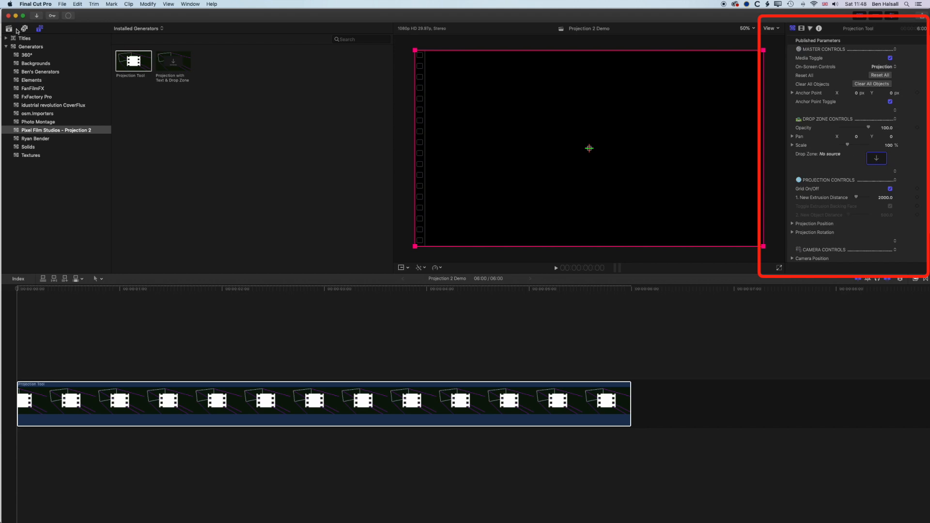
# Step: Pick the hallway-indoors-lights tunnel photo from the Libraries browser as the drop-zone source
pyautogui.click(9, 28)
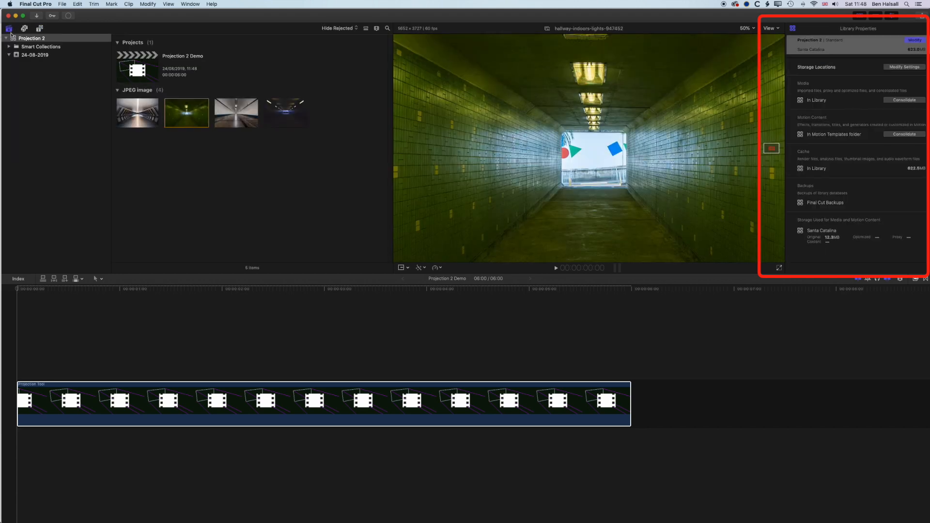
pyautogui.click(186, 113)
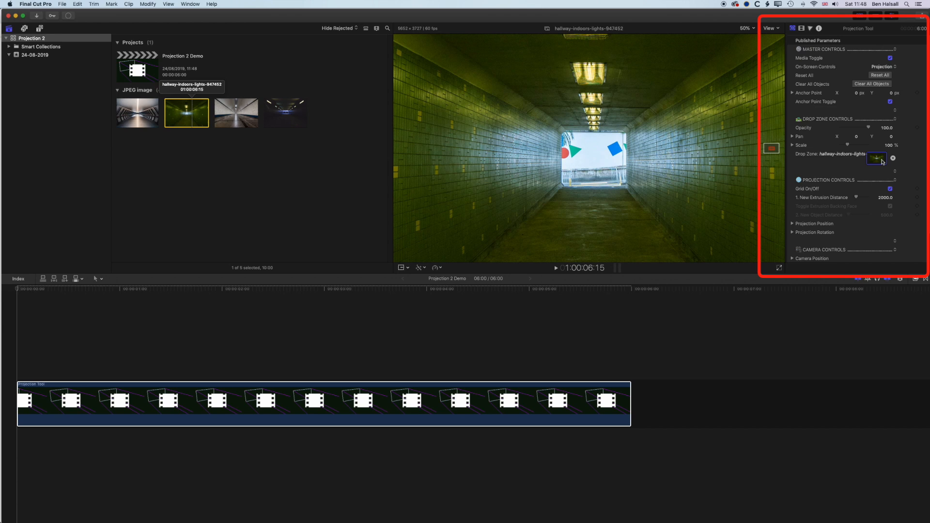
pyautogui.moveTo(836, 158)
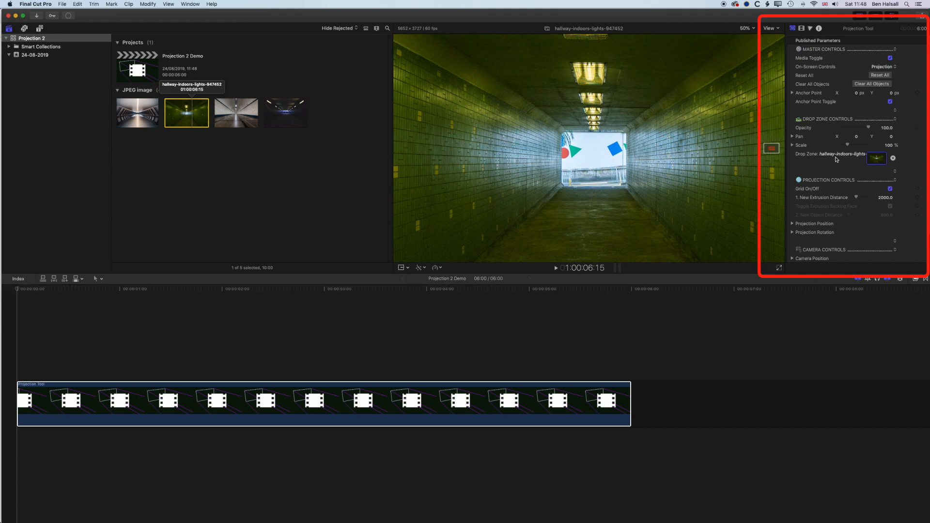
pyautogui.moveTo(869, 159)
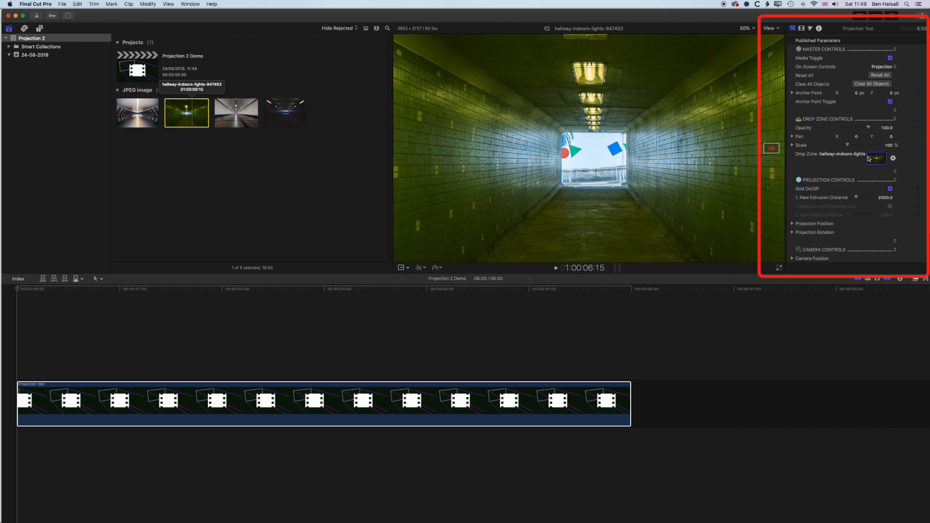
pyautogui.moveTo(314, 354)
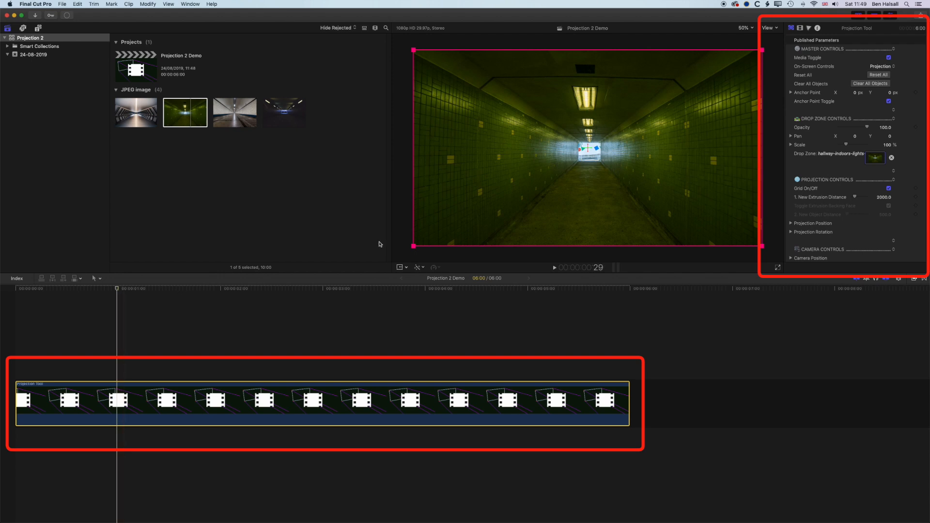
pyautogui.moveTo(418, 247)
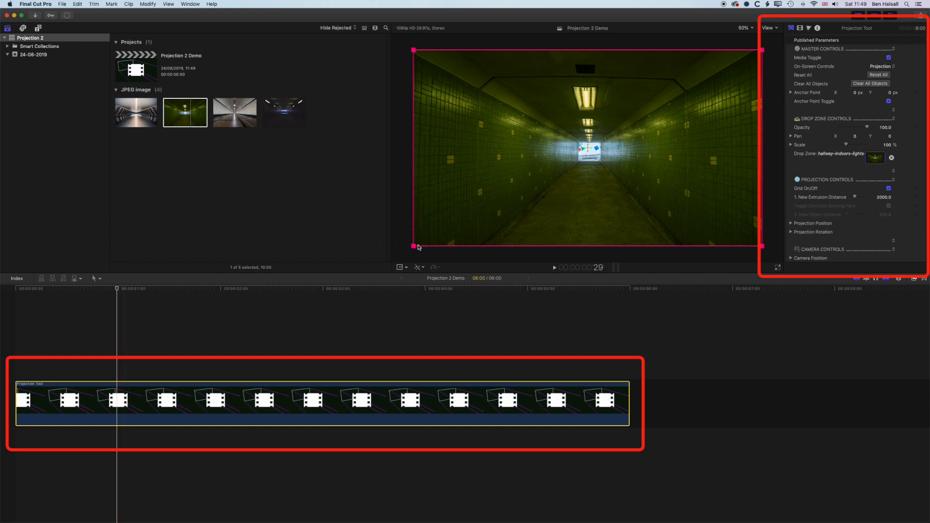
pyautogui.moveTo(603, 145)
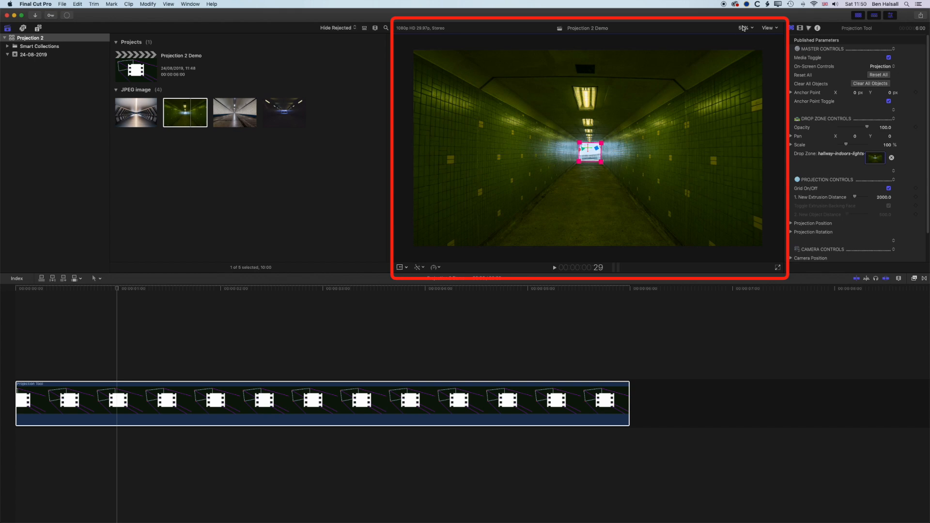
# Step: Magnify the viewer to 200% to see the tunnel's far opening up close
pyautogui.click(744, 27)
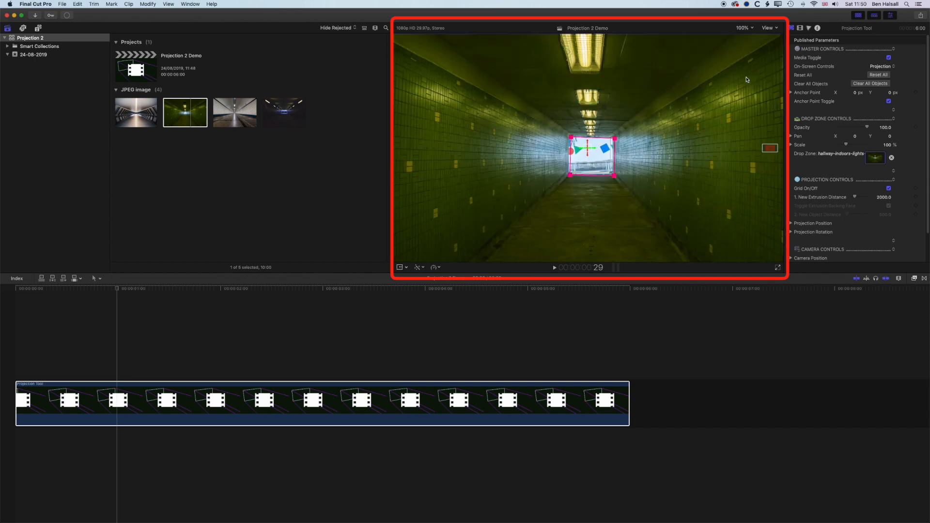
pyautogui.click(744, 27)
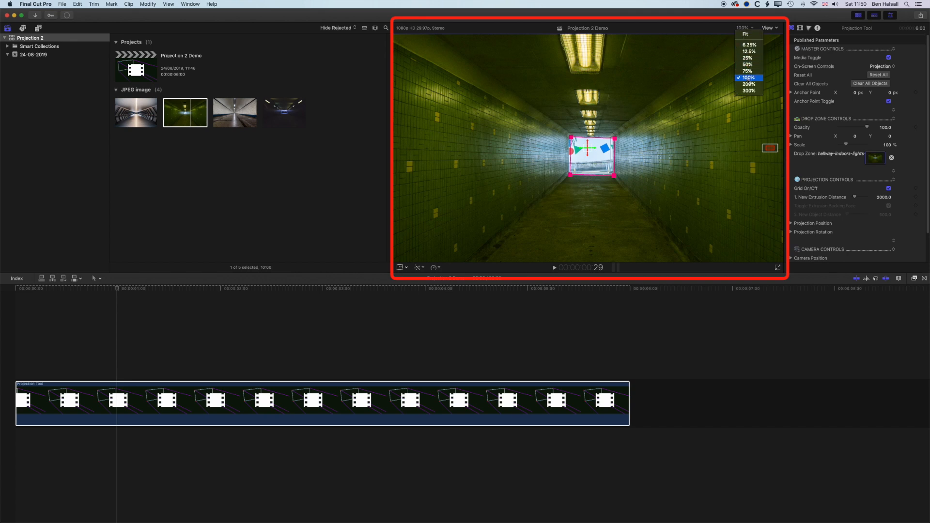
pyautogui.click(750, 83)
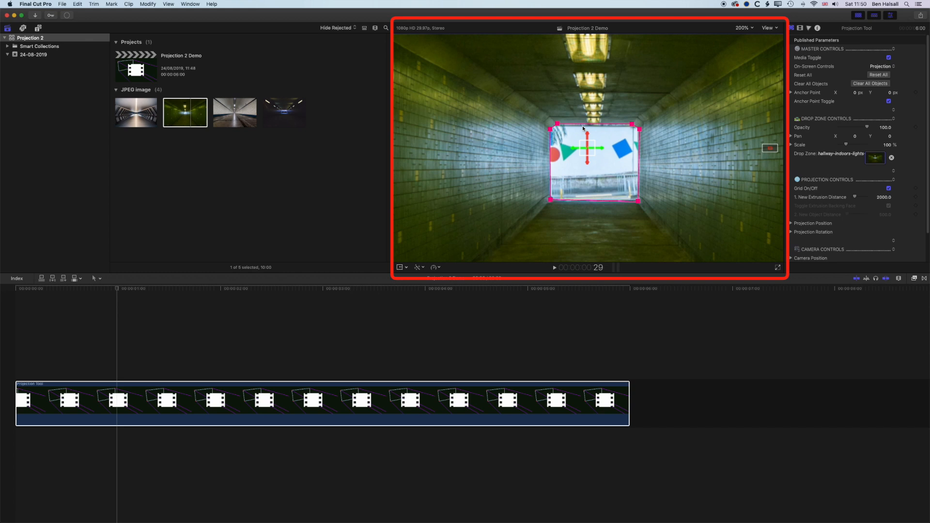
pyautogui.moveTo(765, 62)
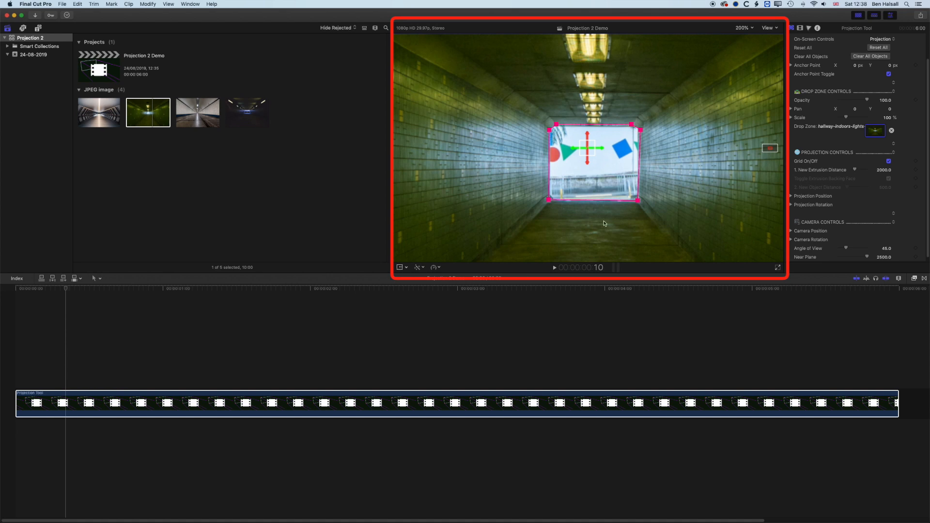
pyautogui.moveTo(593, 169)
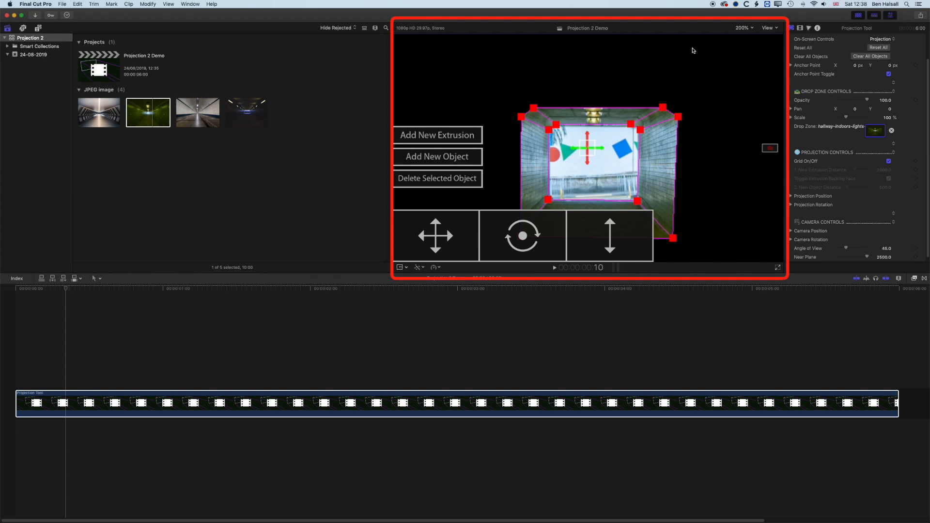
pyautogui.moveTo(637, 129)
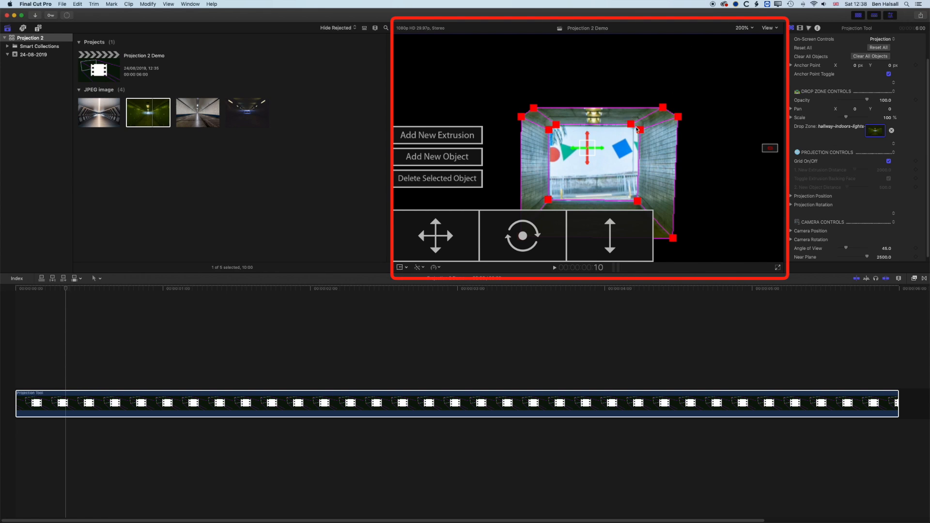
# Step: Zoom the viewer out so the whole 3D projection box fits on screen
pyautogui.click(743, 27)
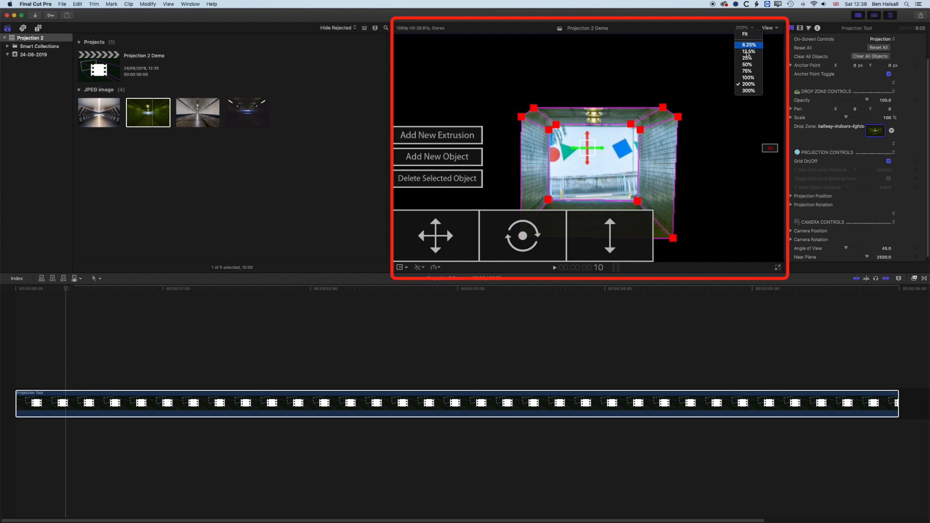
pyautogui.moveTo(750, 64)
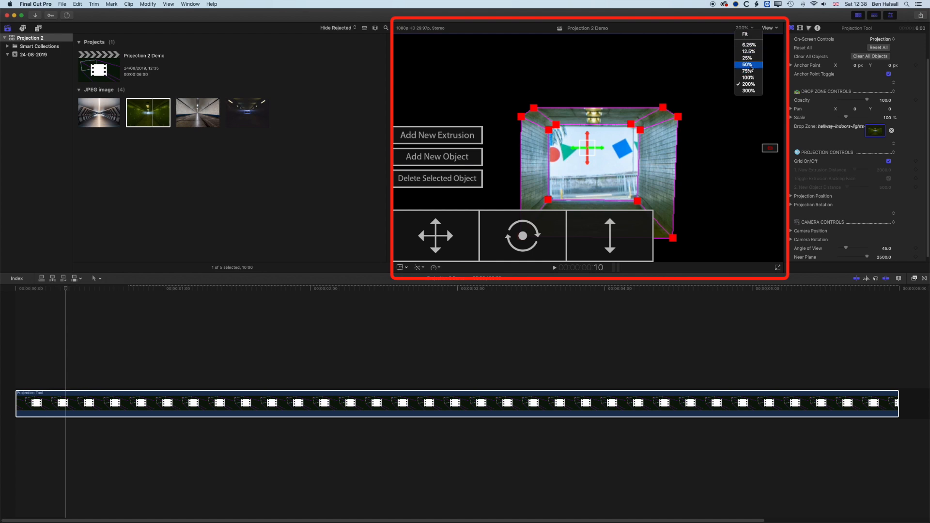
pyautogui.click(746, 71)
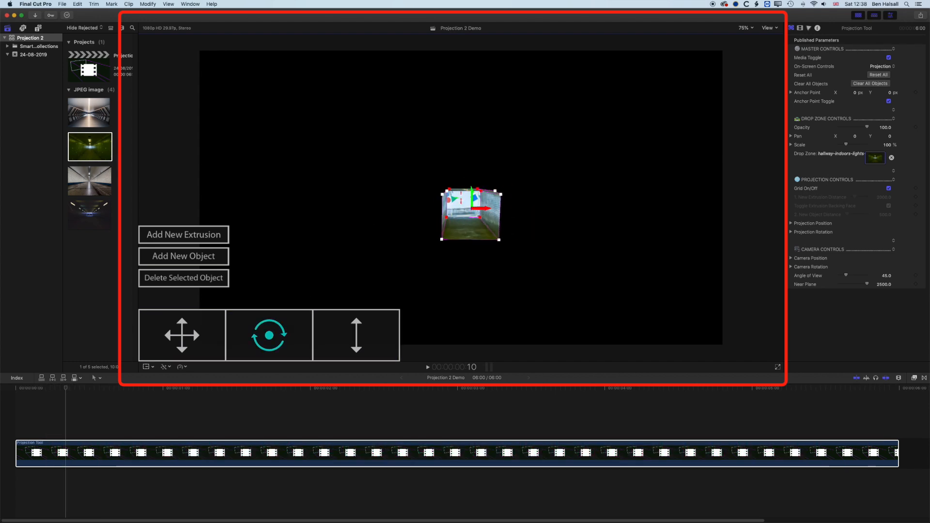
# Step: Orbit to a side view and extrude the projection deep along the Z axis into a 3D tunnel
pyautogui.click(268, 335)
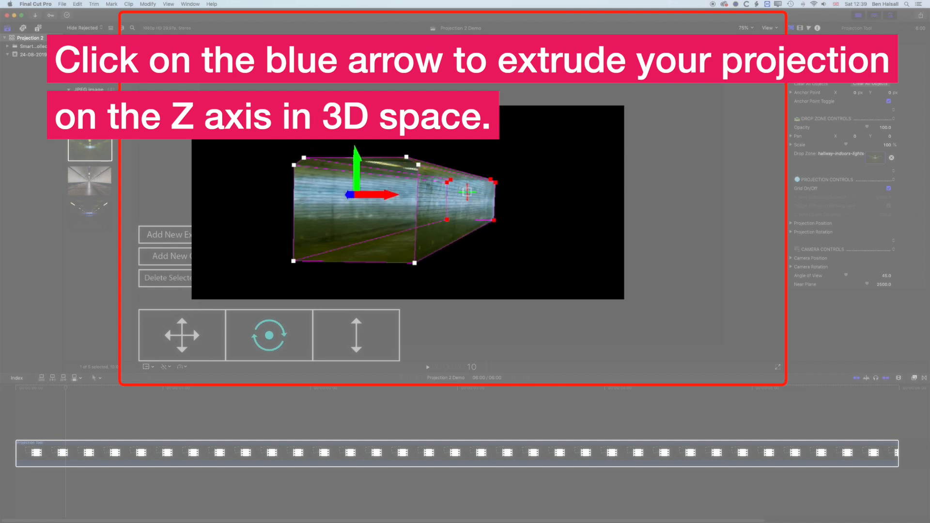
pyautogui.click(268, 334)
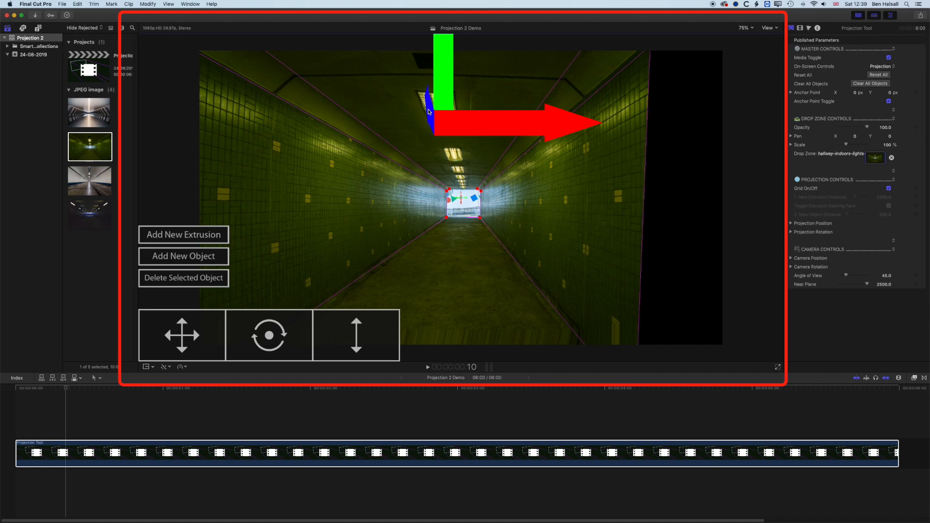
pyautogui.moveTo(536, 128)
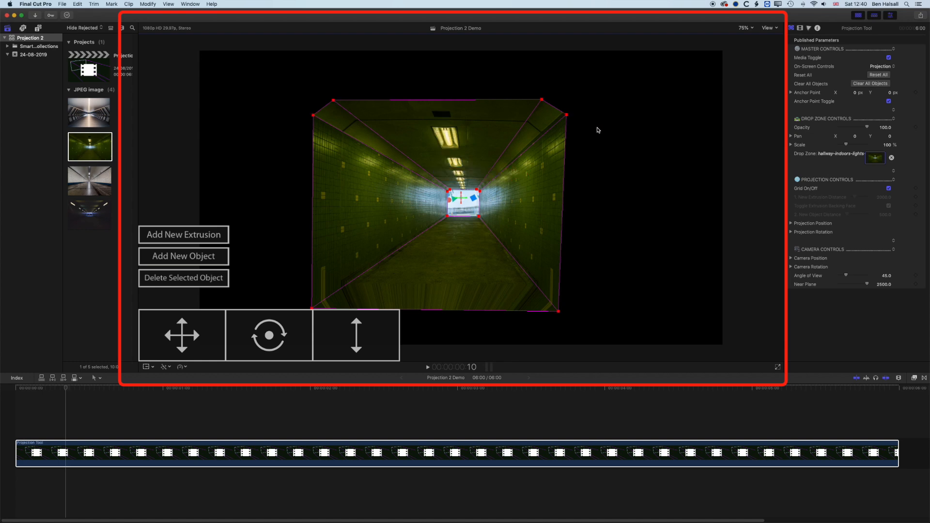
pyautogui.moveTo(567, 117)
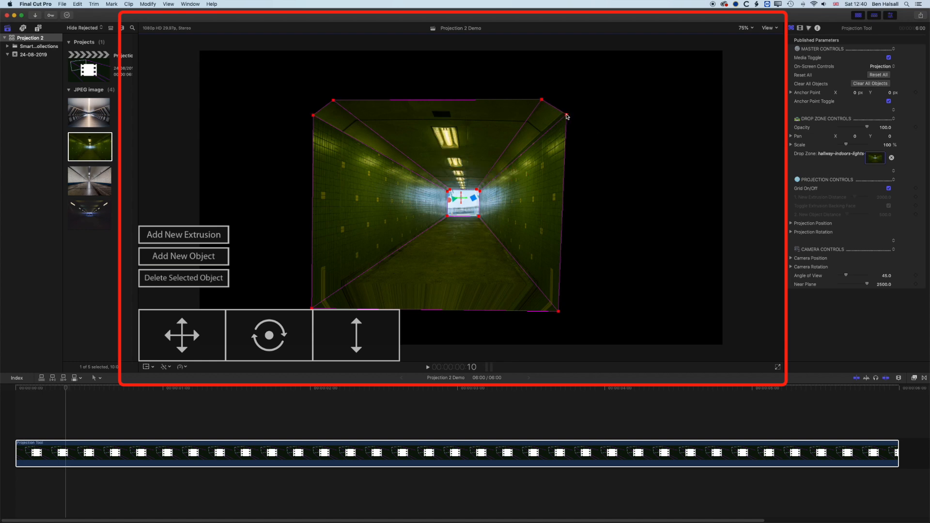
# Step: Stretch the tunnel's near-end corners outward and pull its lower edge down to the floor
pyautogui.click(567, 117)
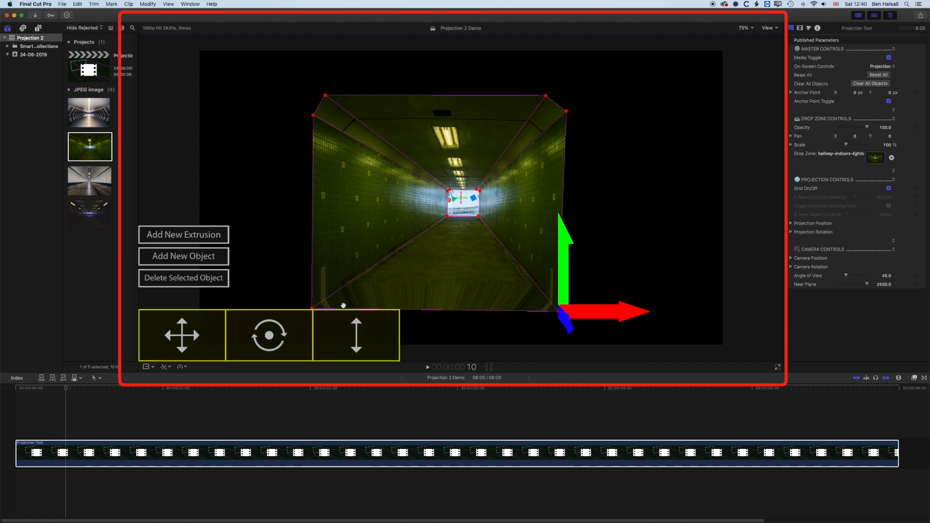
pyautogui.click(269, 337)
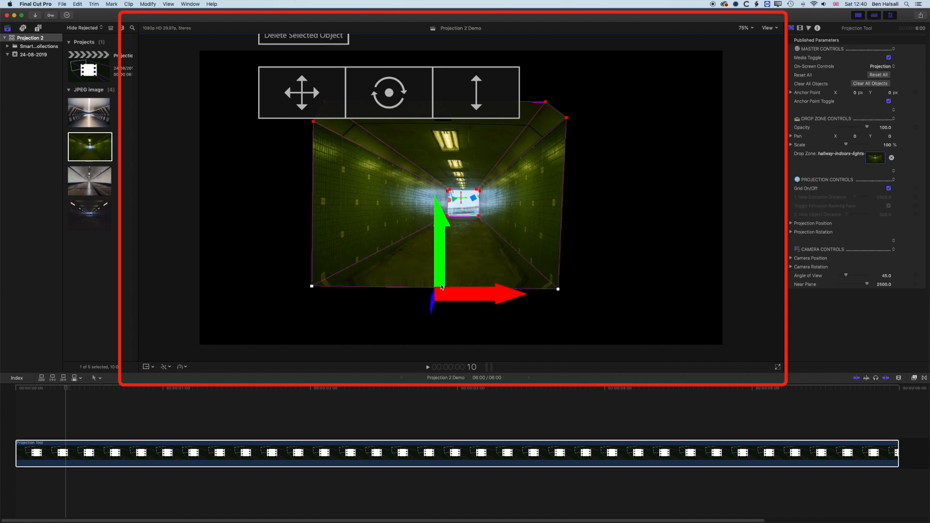
pyautogui.moveTo(434, 273); pyautogui.dragTo(433, 296)
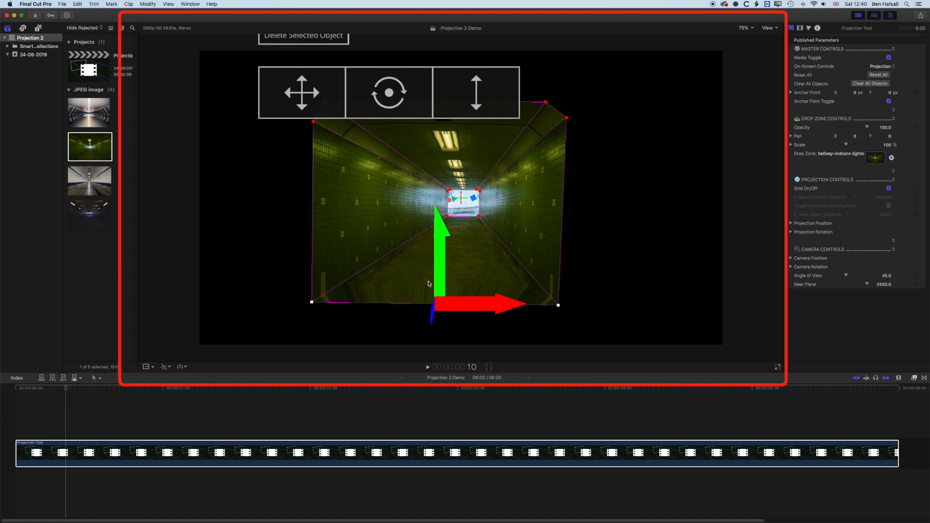
pyautogui.moveTo(589, 302)
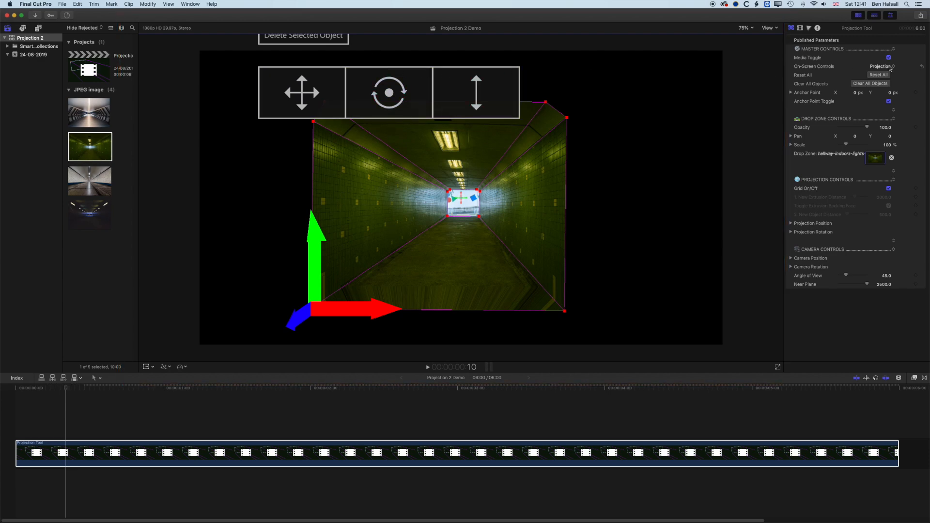
# Step: Set the Projection 2 On-Screen Controls pop-up from Projection to Camera
pyautogui.click(881, 66)
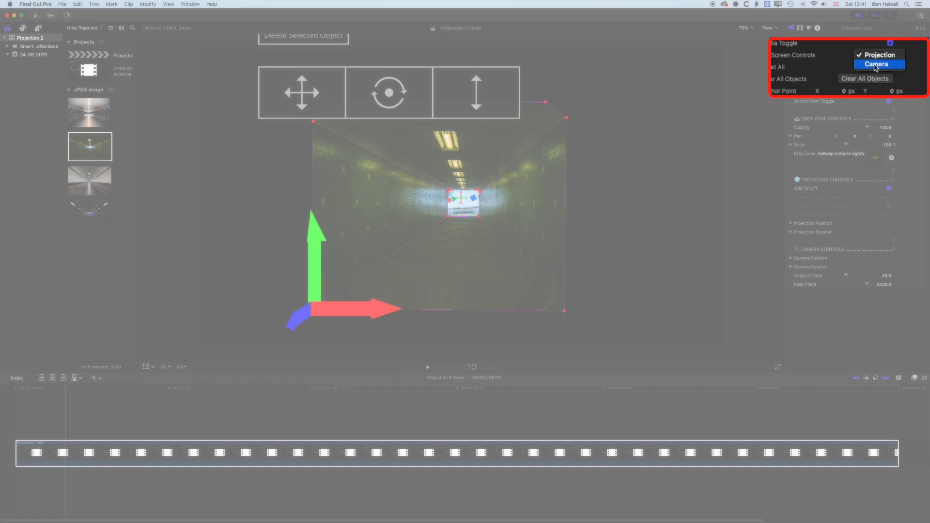
pyautogui.click(876, 64)
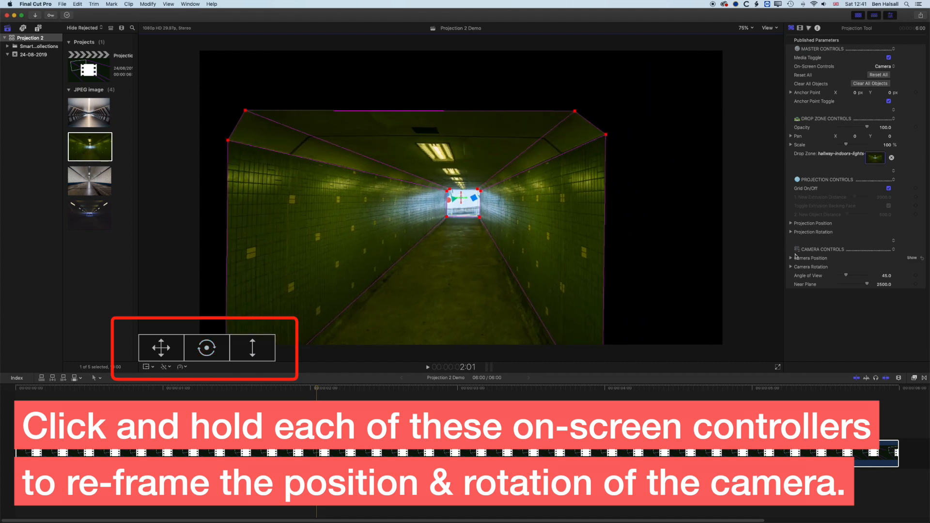
# Step: Expand Camera Position and Rotation, then reframe the camera forward into the tunnel as the start view
pyautogui.click(791, 258)
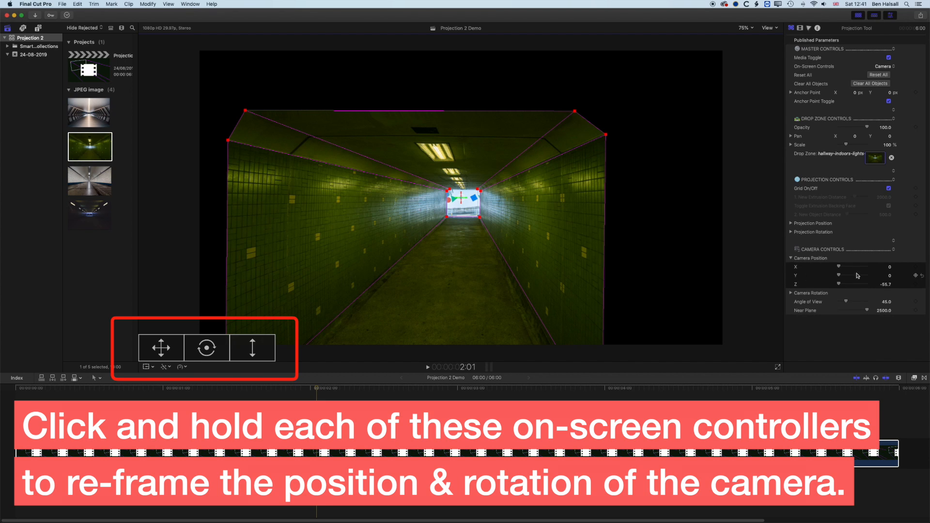
pyautogui.click(791, 292)
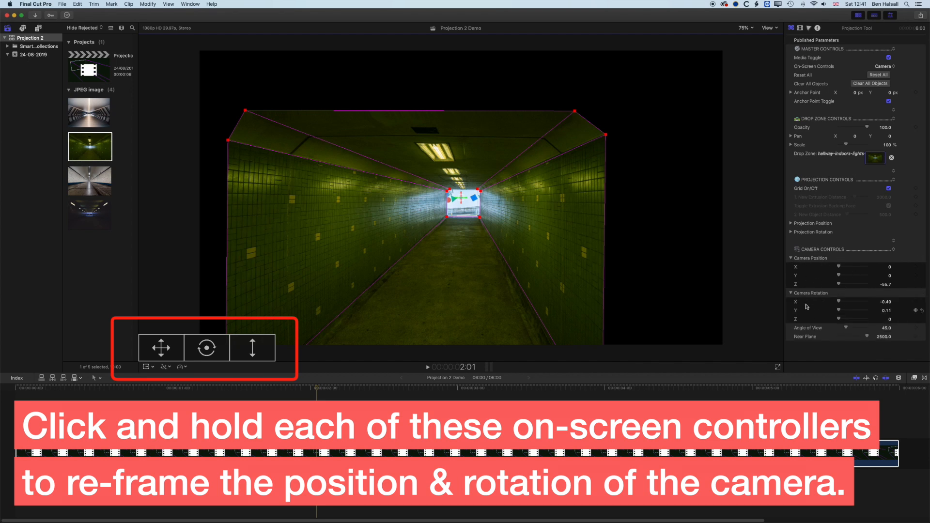
pyautogui.click(252, 347)
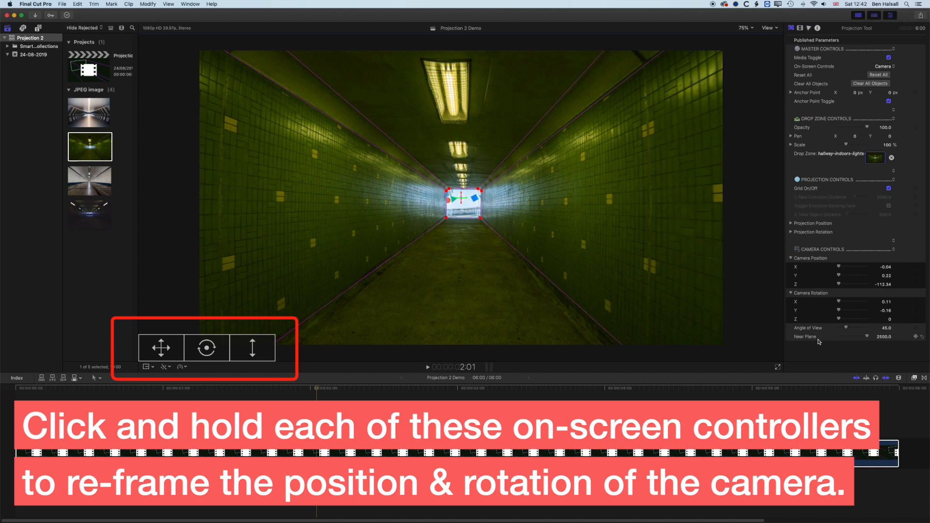
pyautogui.moveTo(686, 259)
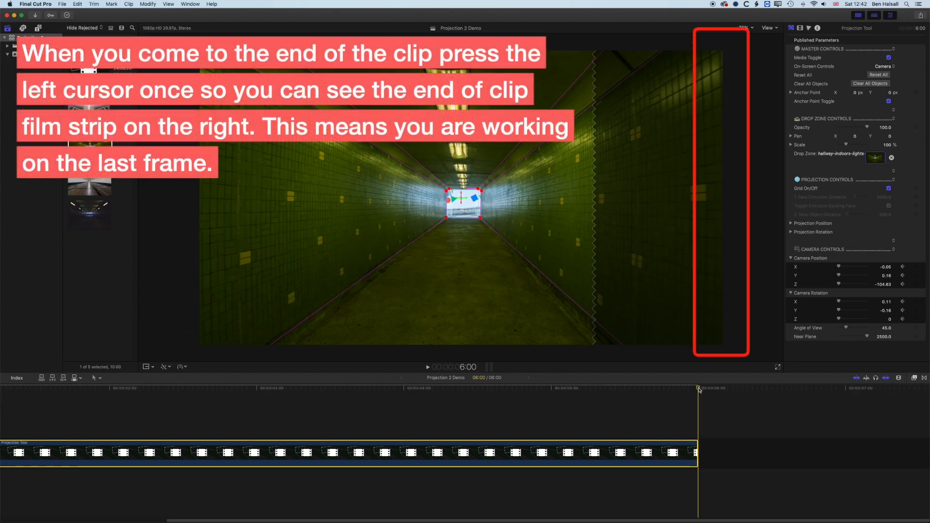
# Step: On the clip's last frame dolly the camera deeper into the tunnel, then set controls back to Projection
pyautogui.press('left')
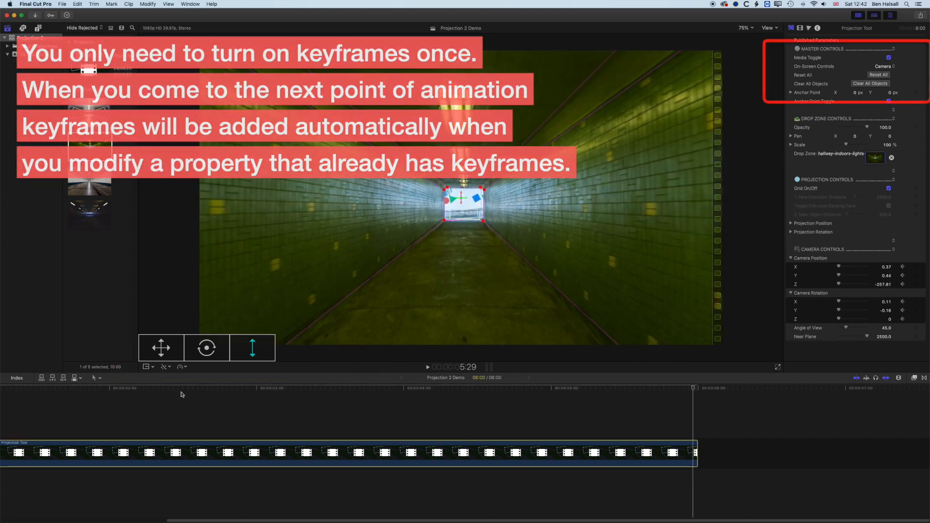
pyautogui.click(884, 66)
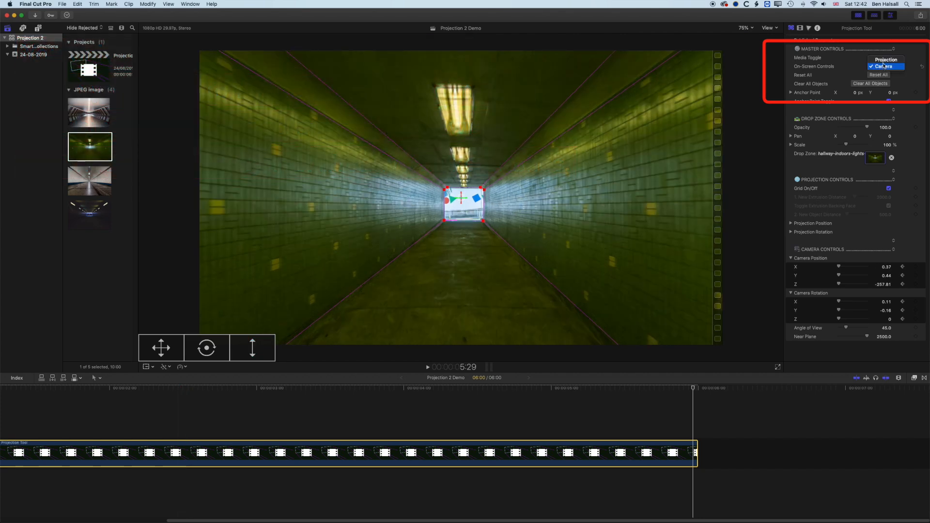
pyautogui.click(885, 60)
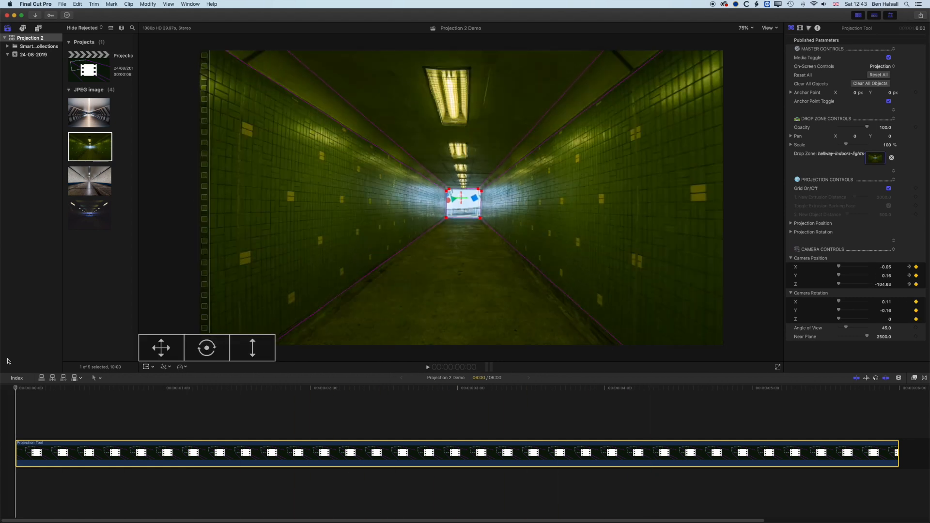
# Step: Select the projection clip, shorten it to 01:19 and show its Video Animation lanes
pyautogui.click(428, 366)
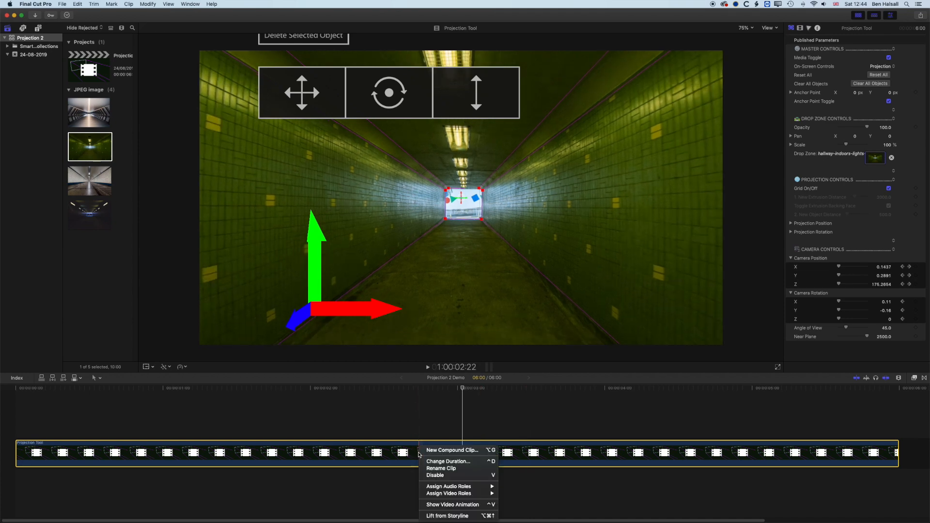
pyautogui.moveTo(453, 504)
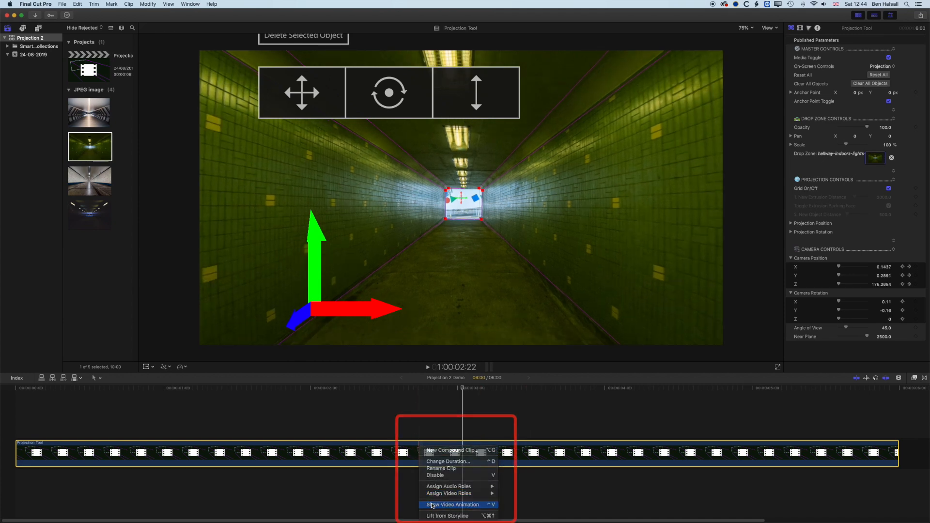
pyautogui.click(452, 505)
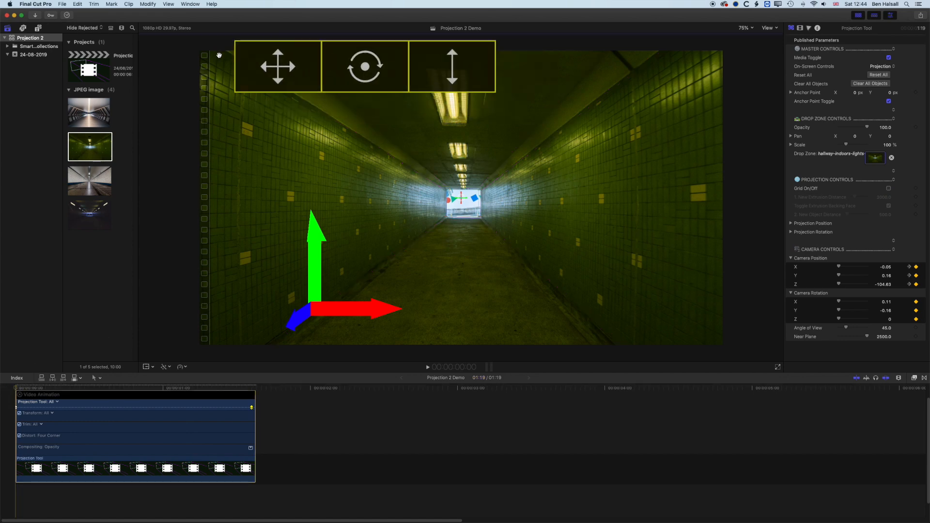
# Step: Set the viewer zoom to 50% and close the clip's Video Animation editor
pyautogui.click(745, 27)
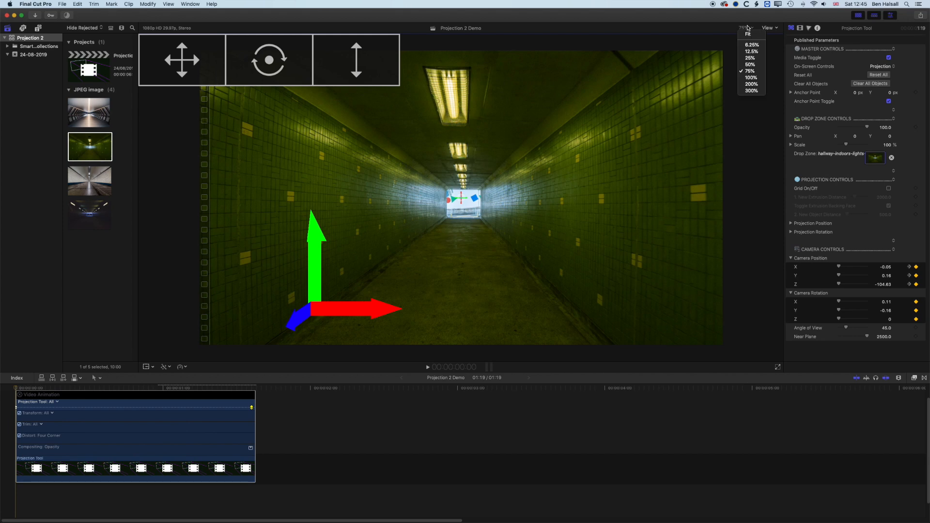
pyautogui.click(753, 64)
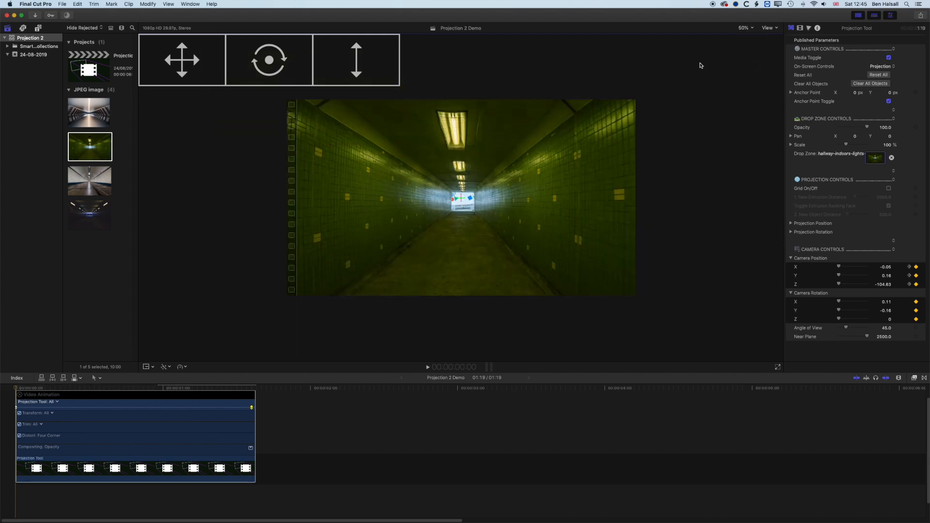
pyautogui.click(427, 367)
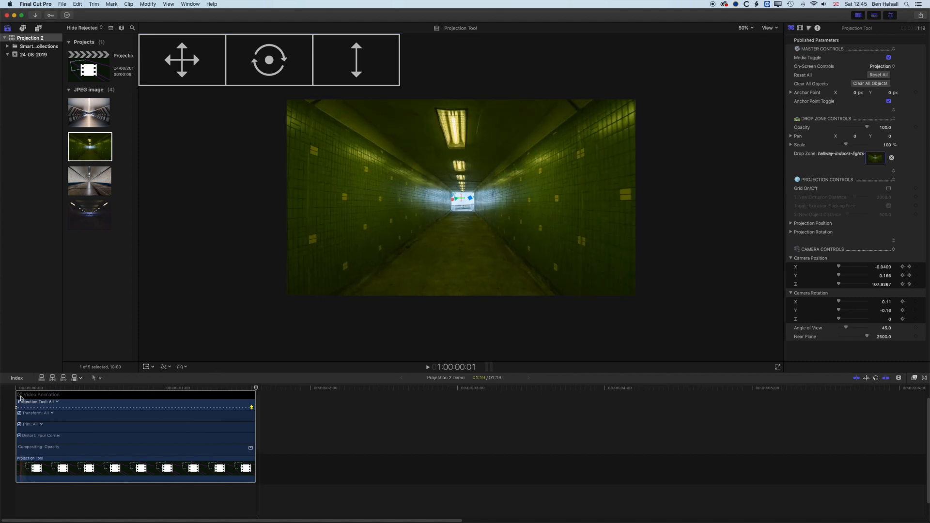
pyautogui.click(19, 394)
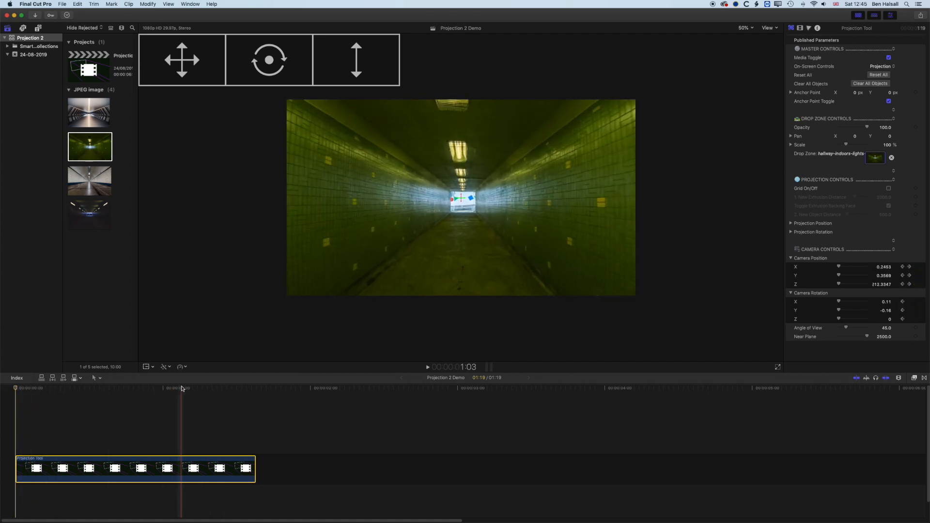
# Step: Skim into the shortened clip and play the camera fly-through from its start
pyautogui.click(19, 388)
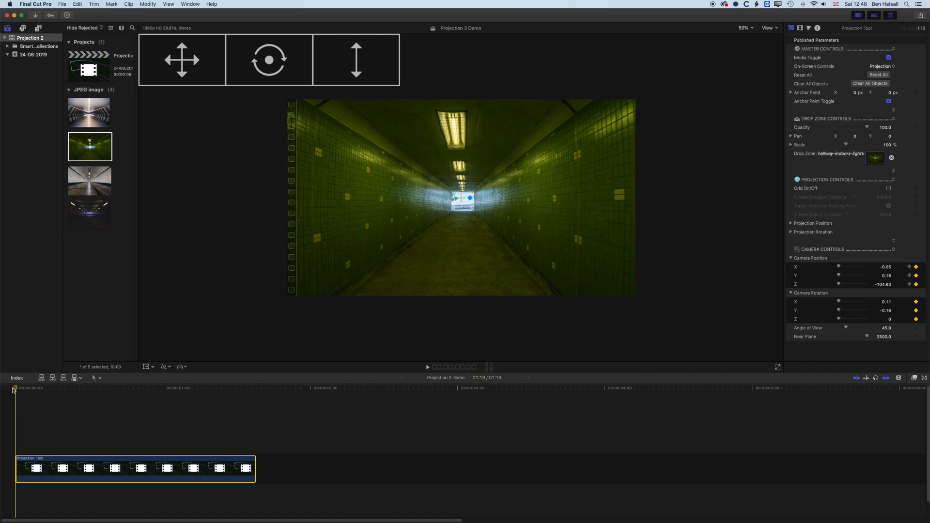
pyautogui.click(428, 366)
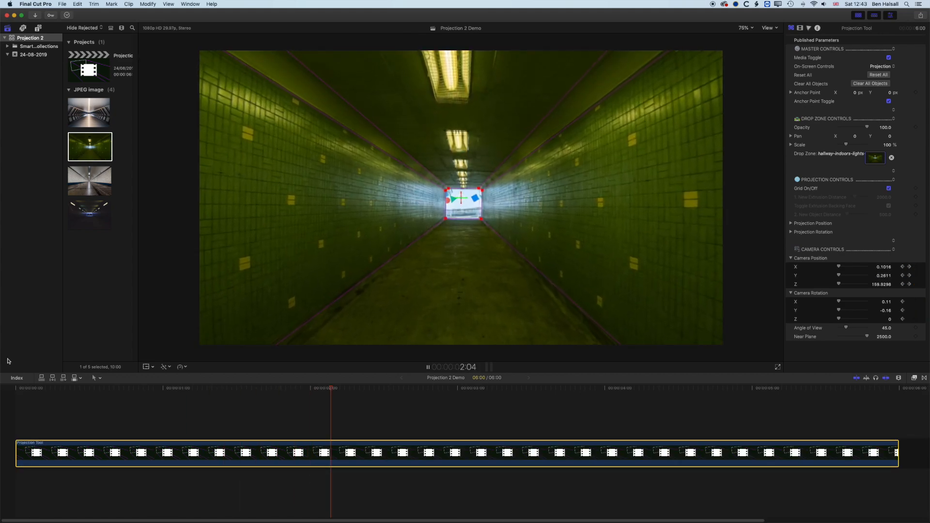